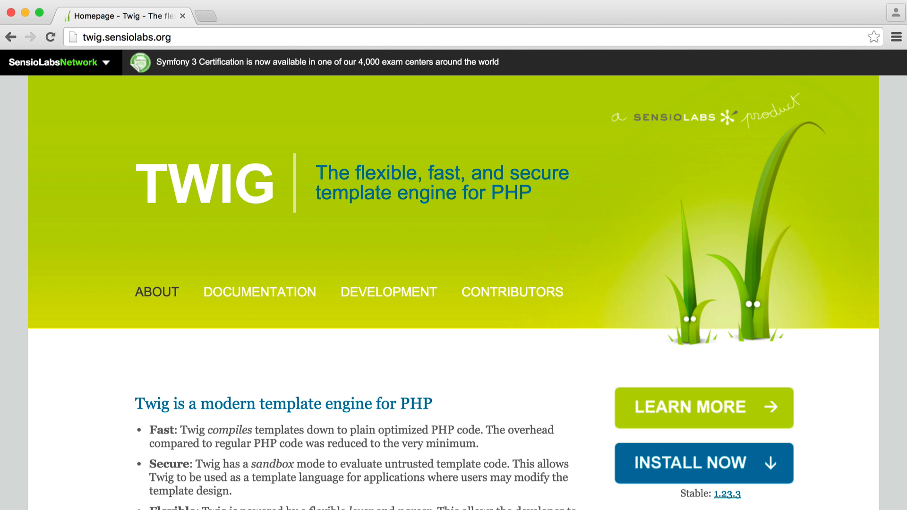
mouse_move(241, 193)
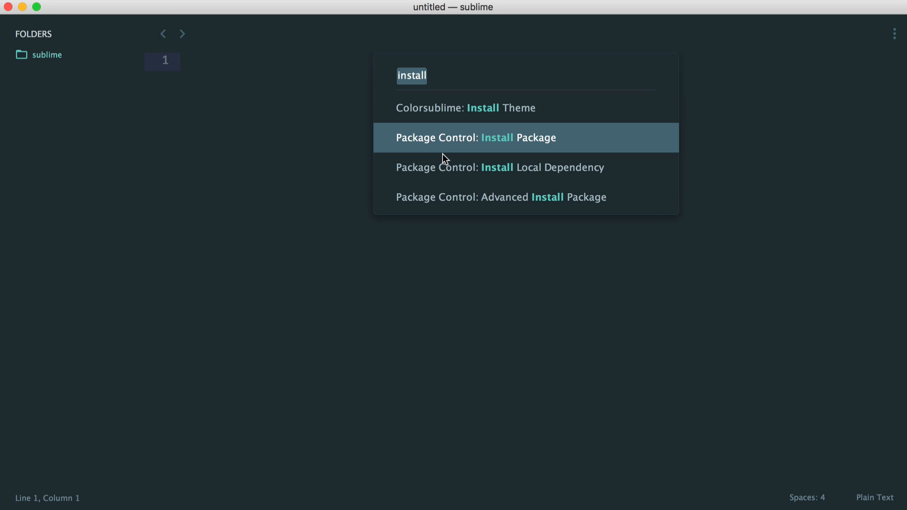
Search Package Control for 'twig' and install the Twig package
click(474, 137)
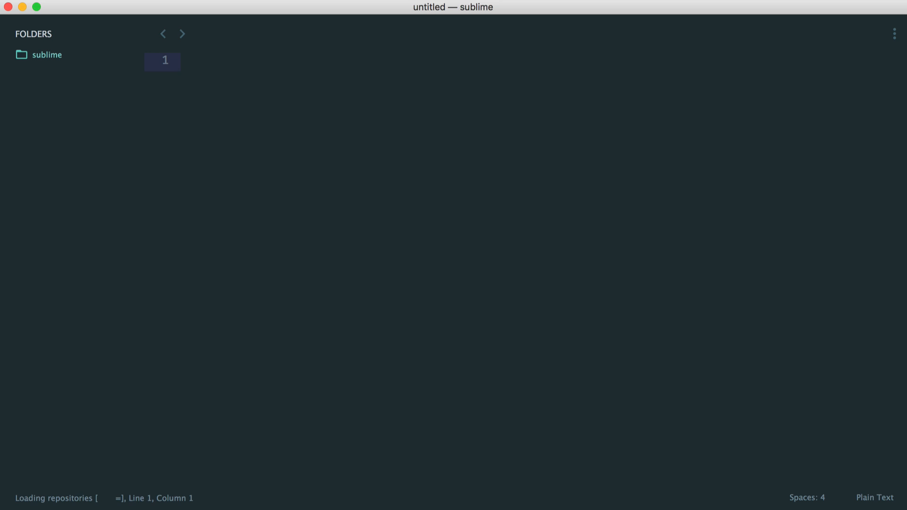
text(twi)
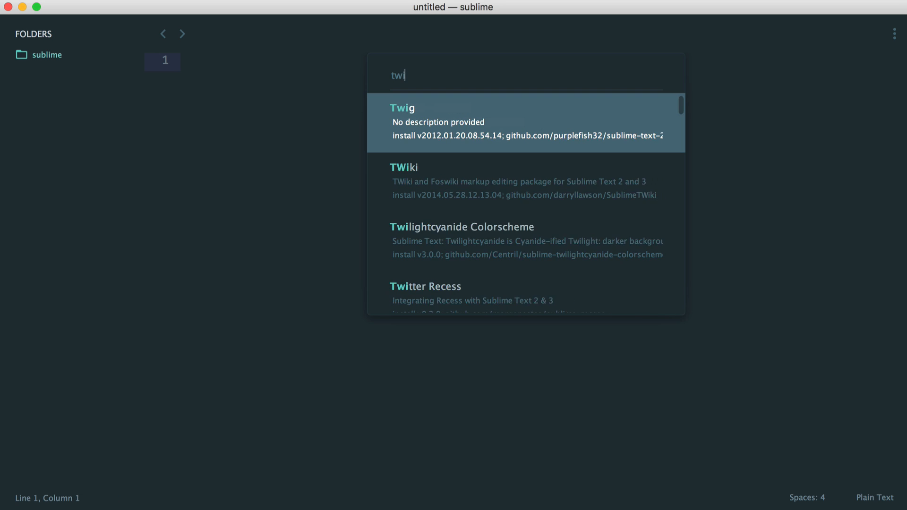
text(g)
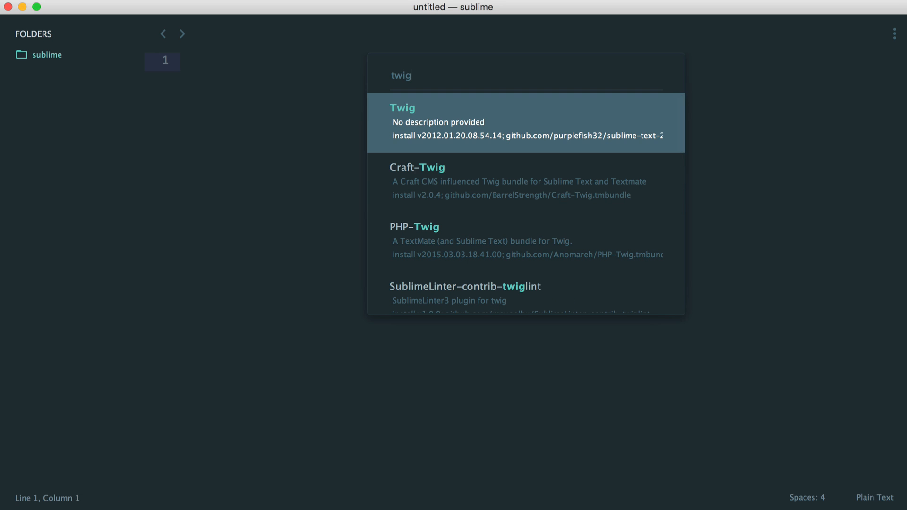
key(escape)
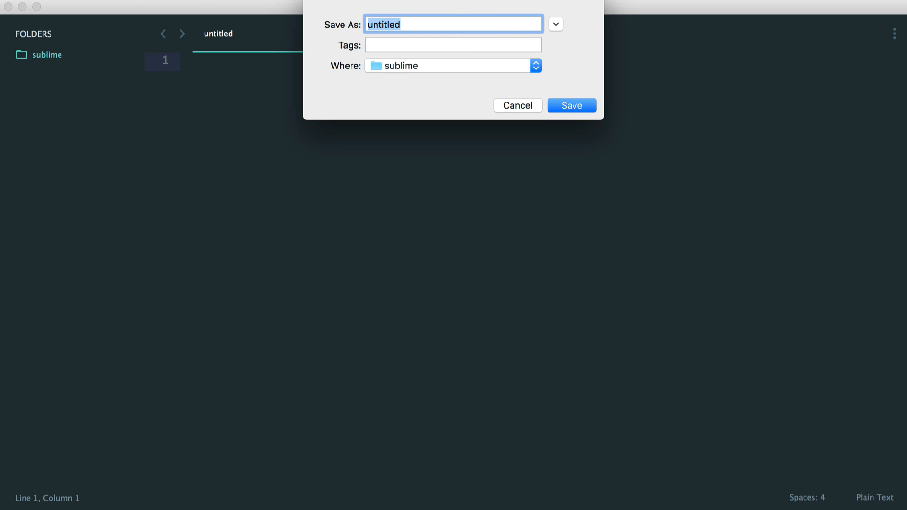
Save the empty file as index.twig in the sublime folder
text(index.)
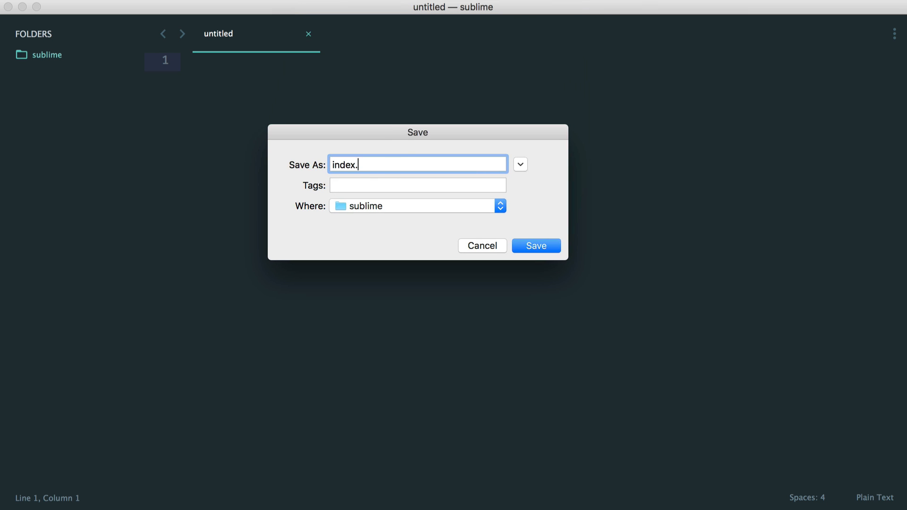
click(535, 245)
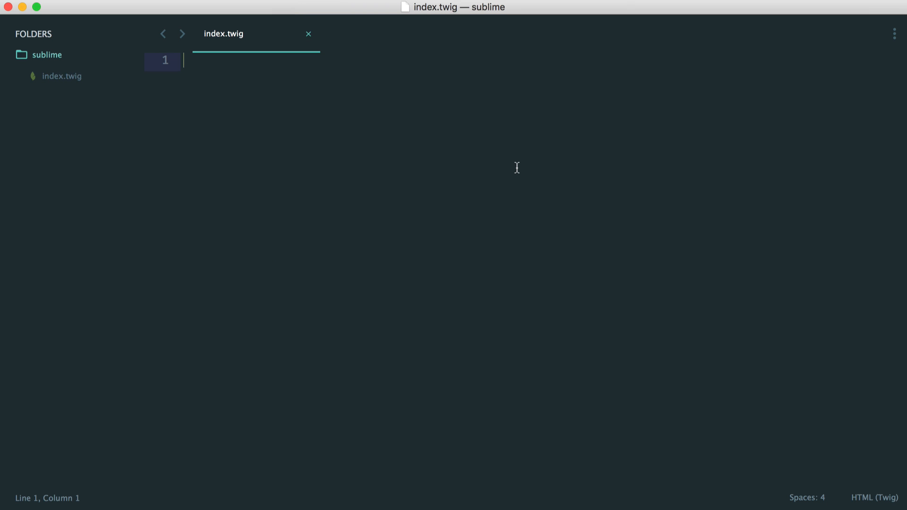
key(cmd+s)
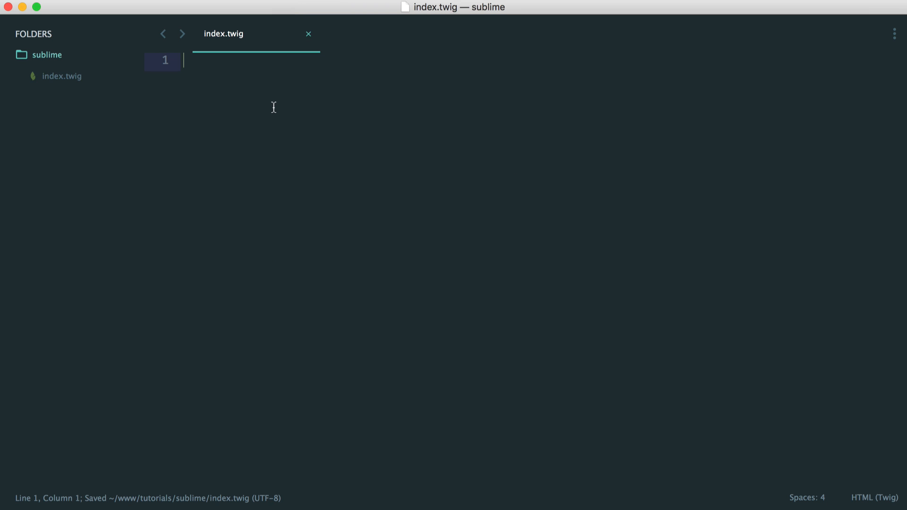
mouse_move(314, 120)
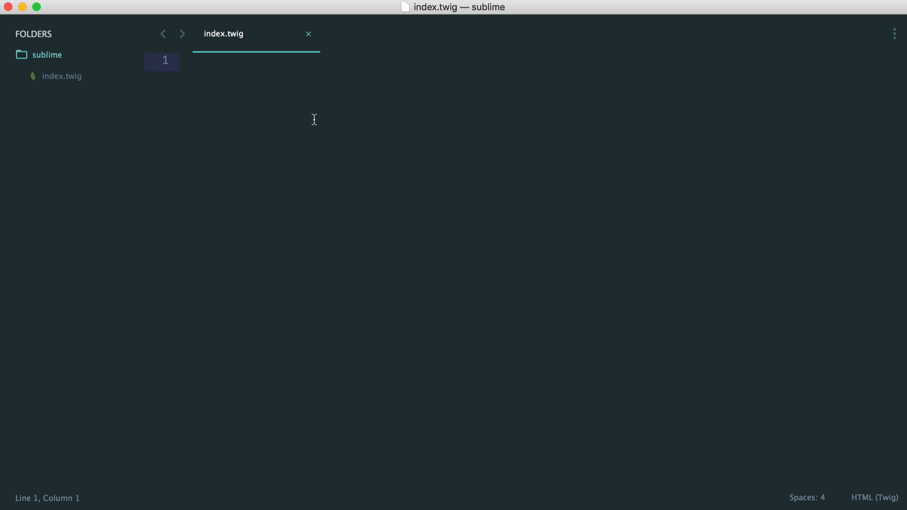
Type the {{ }} and {%%} delimiters and an 'if ()' statement into index.twig
text({{ }})
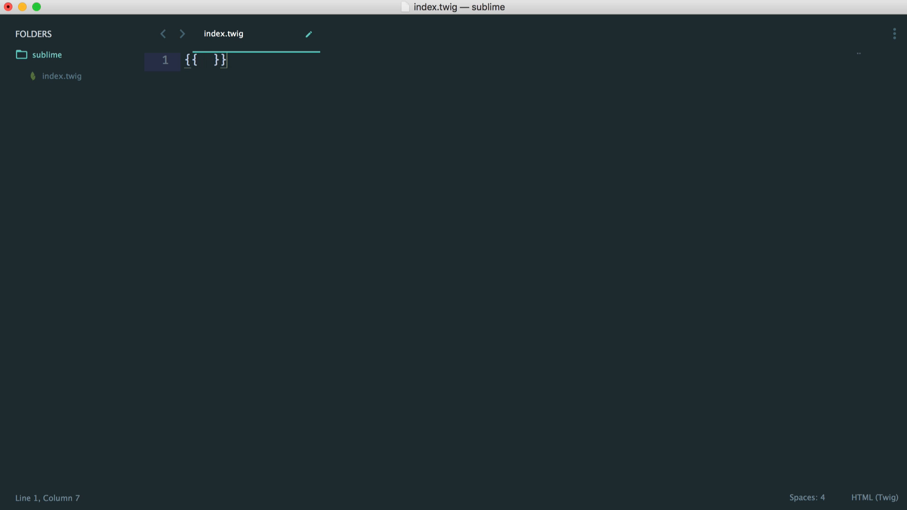
text({%%})
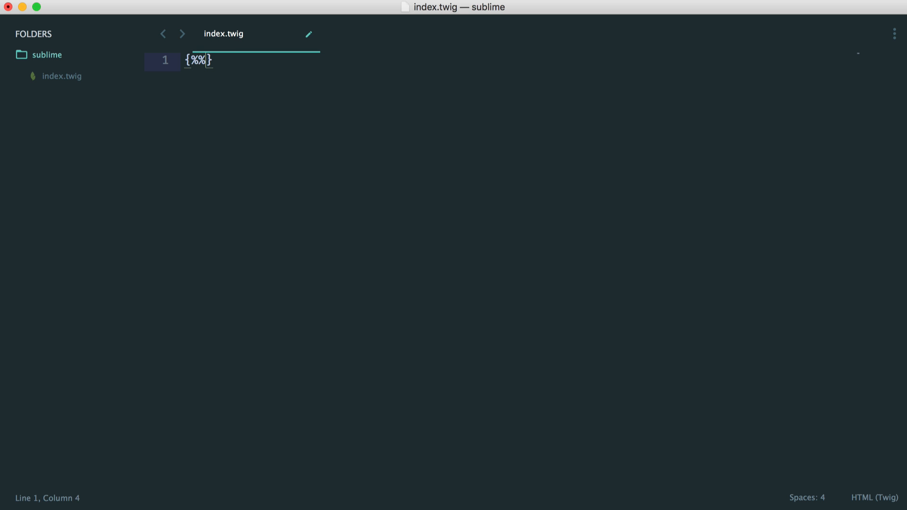
text(if ())
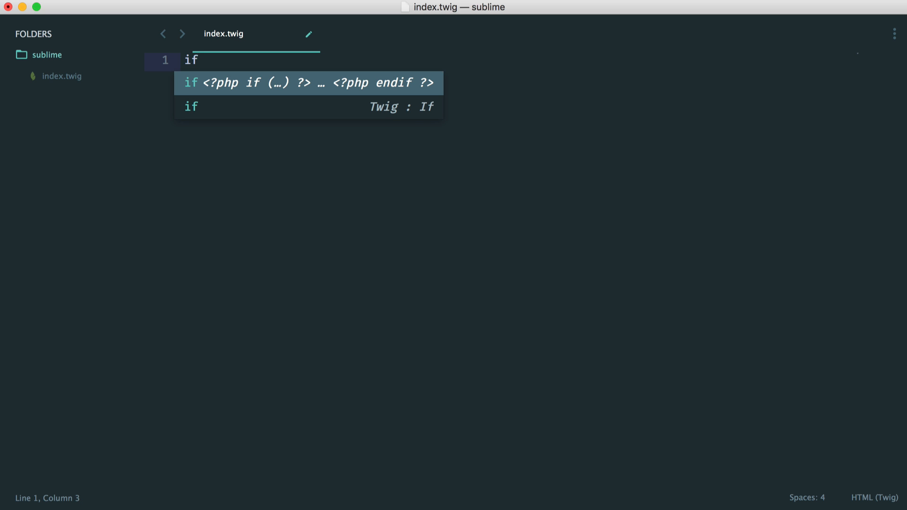
Insert the Twig If snippet, then type '{%' and 'if' on its first line
key(escape)
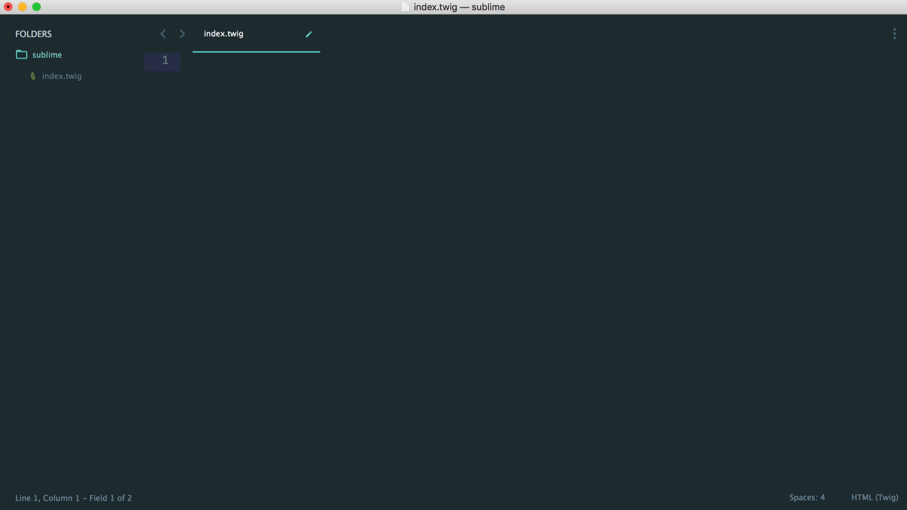
text({%)
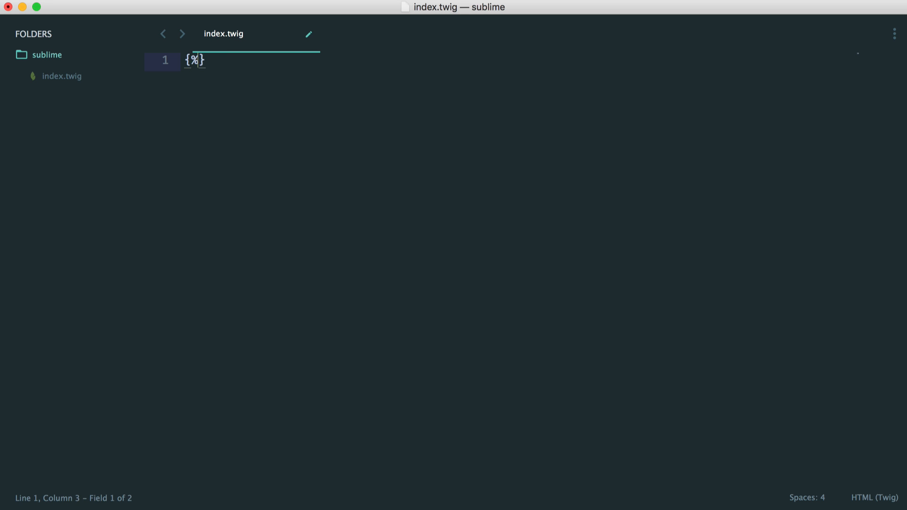
text(if)
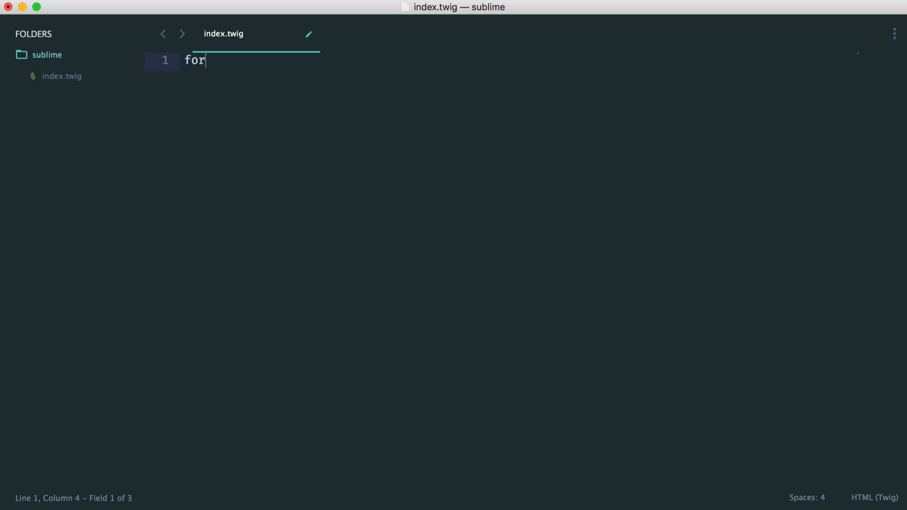
Expand the Twig for-loop snippet with Tab, then type 'for' and 'if' to show completions
key(Tab)
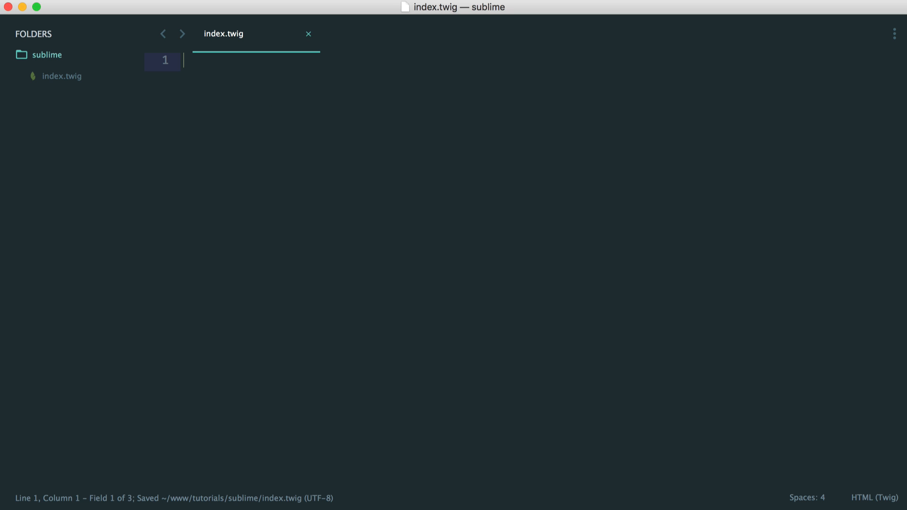
text(for)
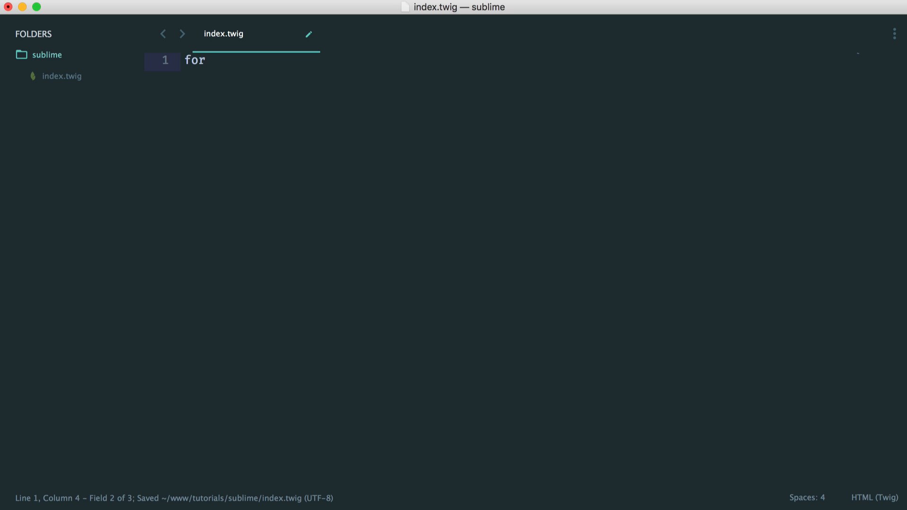
text(if)
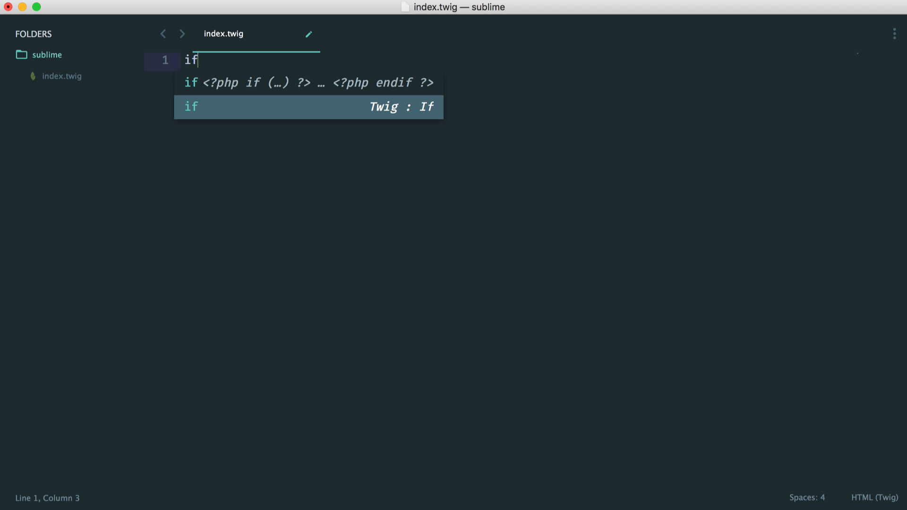